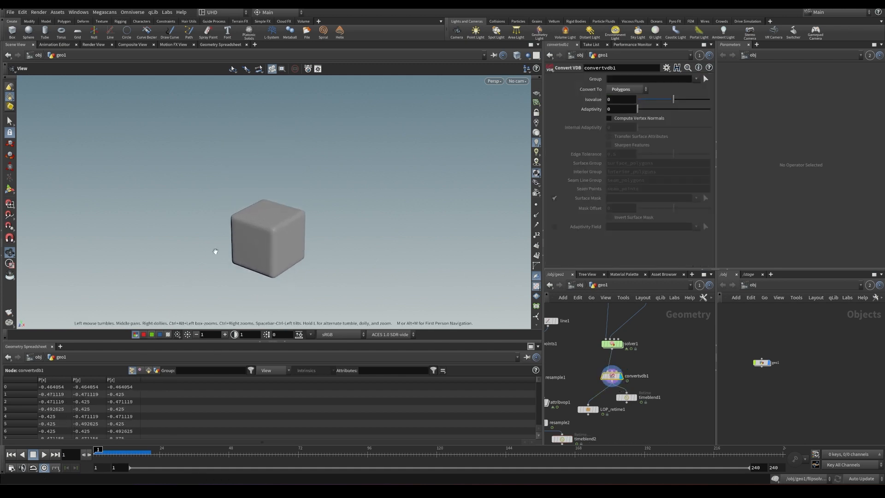
Play the morphing VDB box animation and scrub the timeline to review the timeblend1 retime at speed 0.1.
{"action": "left_click", "coordinate": [33, 454]}
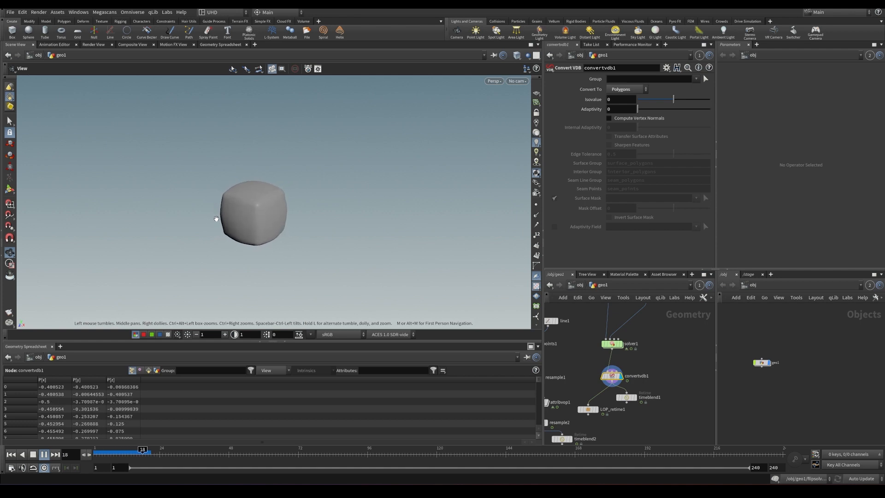
{"action": "left_click_drag", "start_coordinate": [142, 448], "coordinate": [251, 449]}
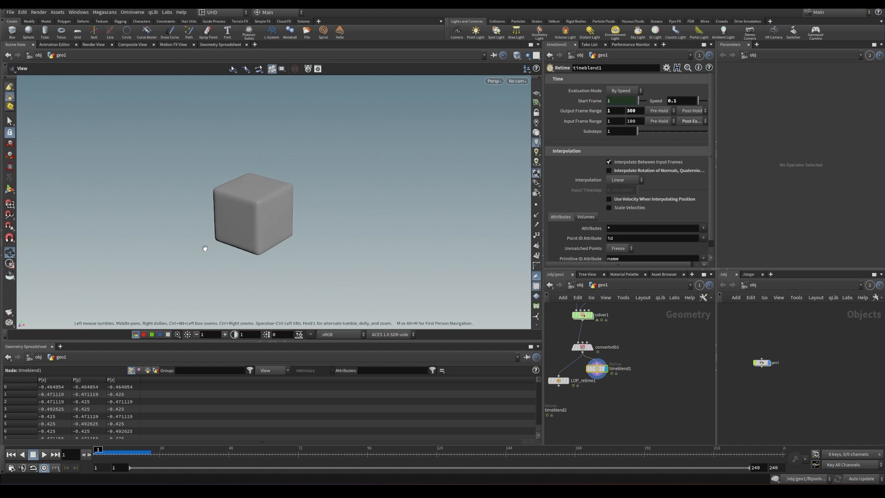
Play the box morphing slowly through LOP_retime1 with its frame driven by $FF/10.
{"action": "left_click", "coordinate": [43, 454]}
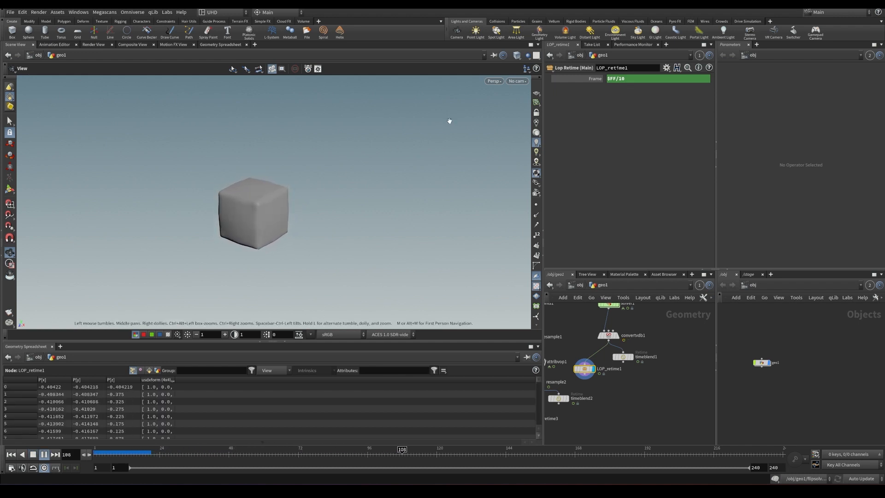
Switch the viewport to Smooth Wire Shaded and scrub back to view the resample2 curves at segment length 0.03.
{"action": "left_click", "coordinate": [518, 54]}
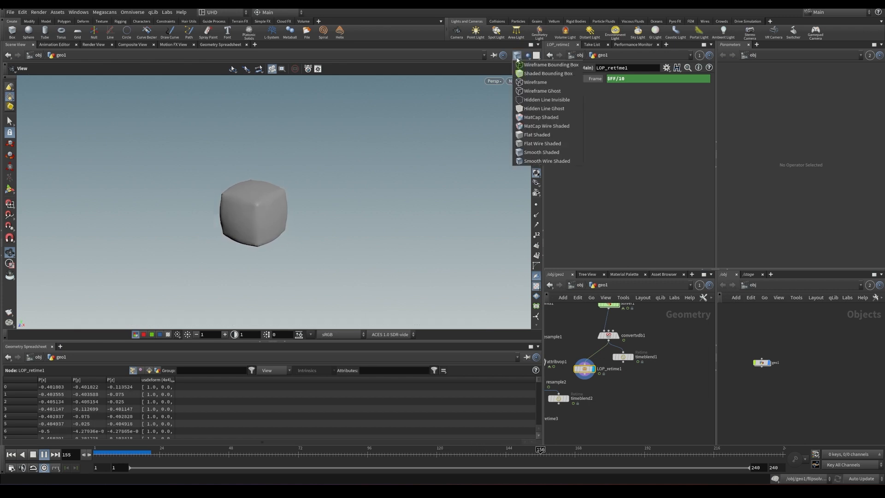
{"action": "left_click", "coordinate": [545, 161]}
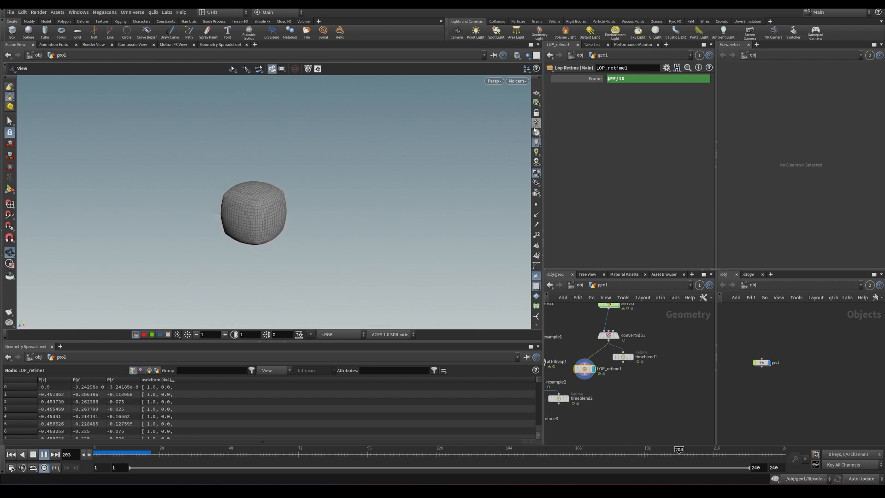
{"action": "left_click_drag", "start_coordinate": [678, 449], "coordinate": [125, 449]}
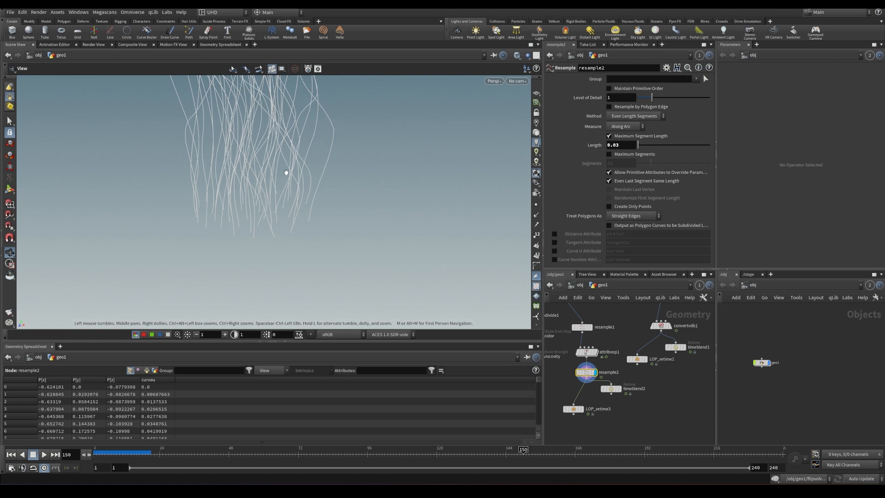
Play the curves retimed by LOP_retime3 at frame $FF/5, then stop playback near the FLIP fluid branch.
{"action": "left_click", "coordinate": [33, 455]}
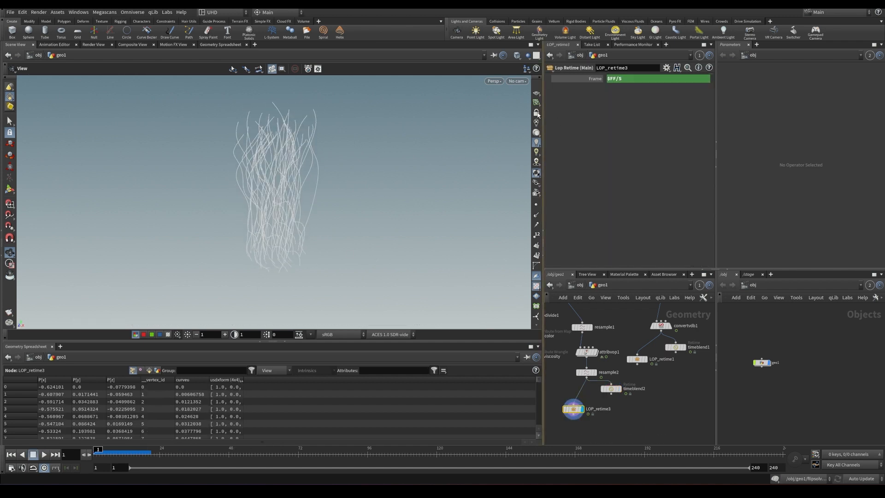
{"action": "left_click", "coordinate": [33, 454]}
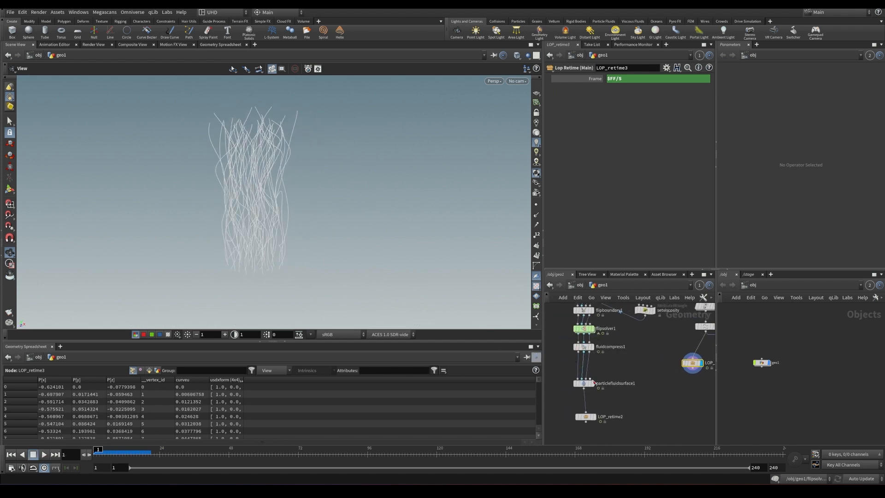
Display the velocity-colored fluid mesh from particlefluidsurface1 and play its splash from the opening frames.
{"action": "left_click", "coordinate": [584, 382]}
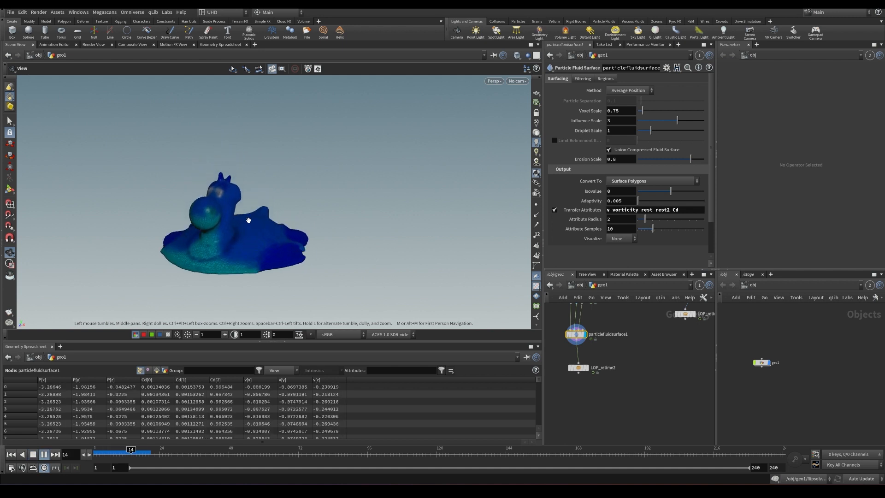
{"action": "left_click", "coordinate": [42, 453]}
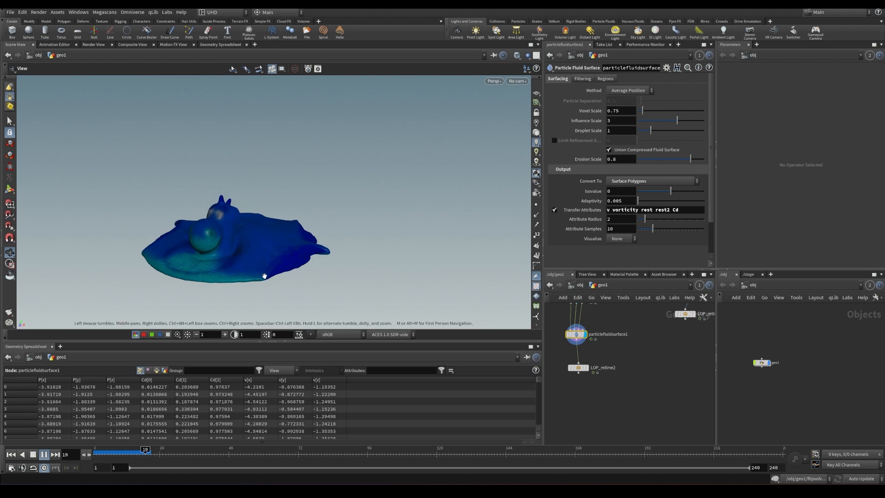
{"action": "left_click", "coordinate": [44, 455]}
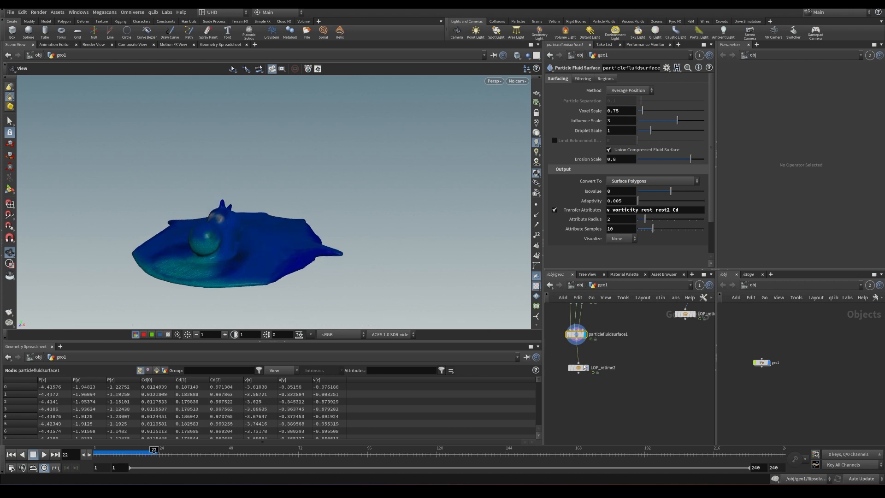